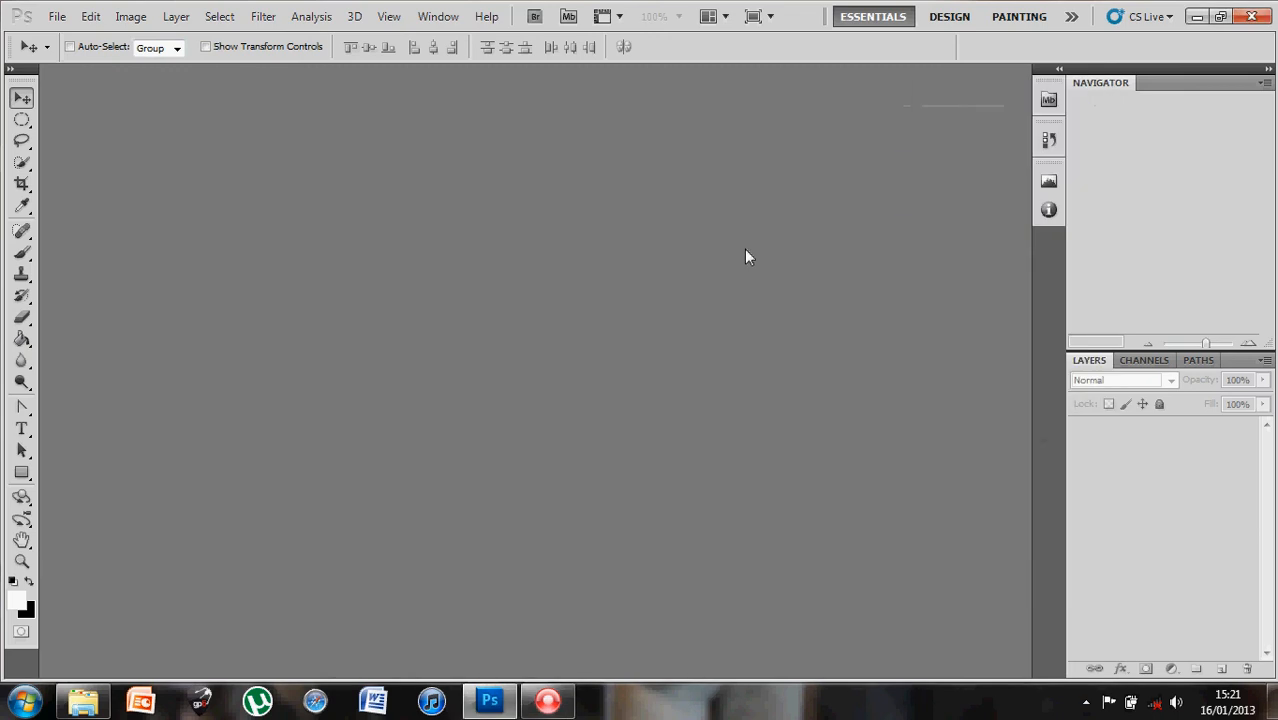
mouse_move(700, 147)
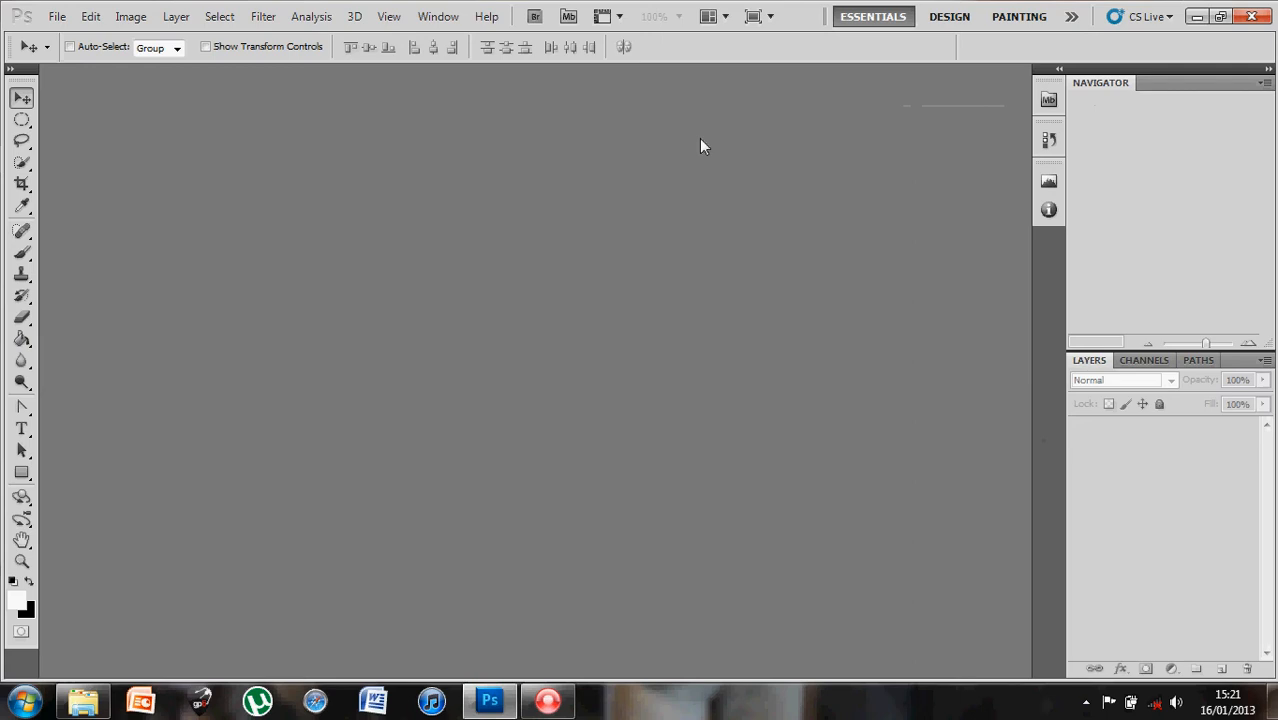
mouse_move(183, 161)
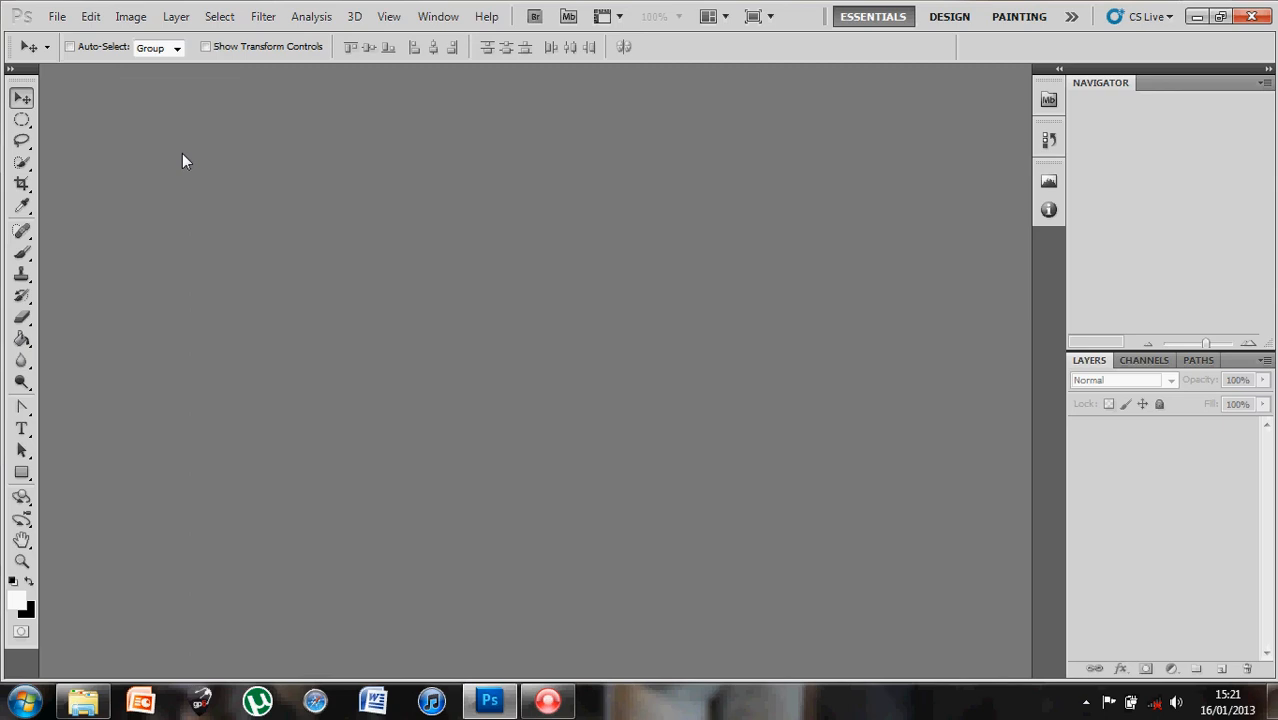
Create a new A4 document named 'test' at 300 ppi with a white background.
left_click(56, 16)
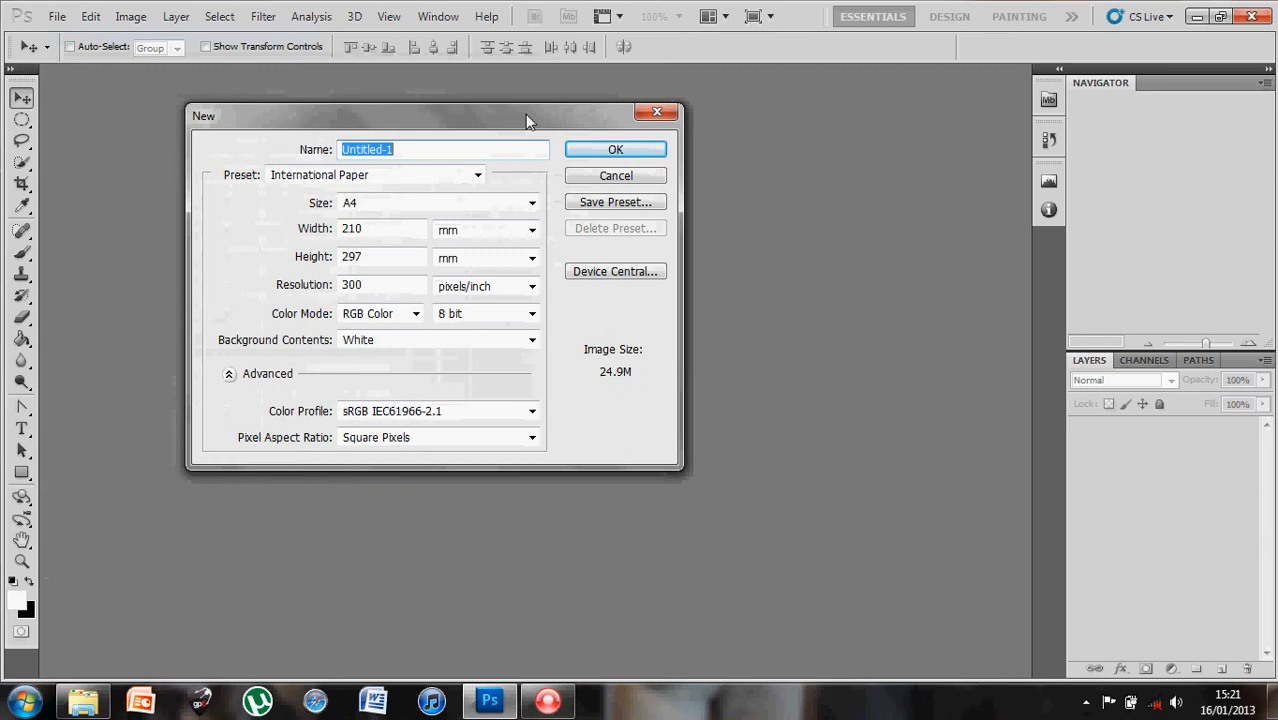
type("test")
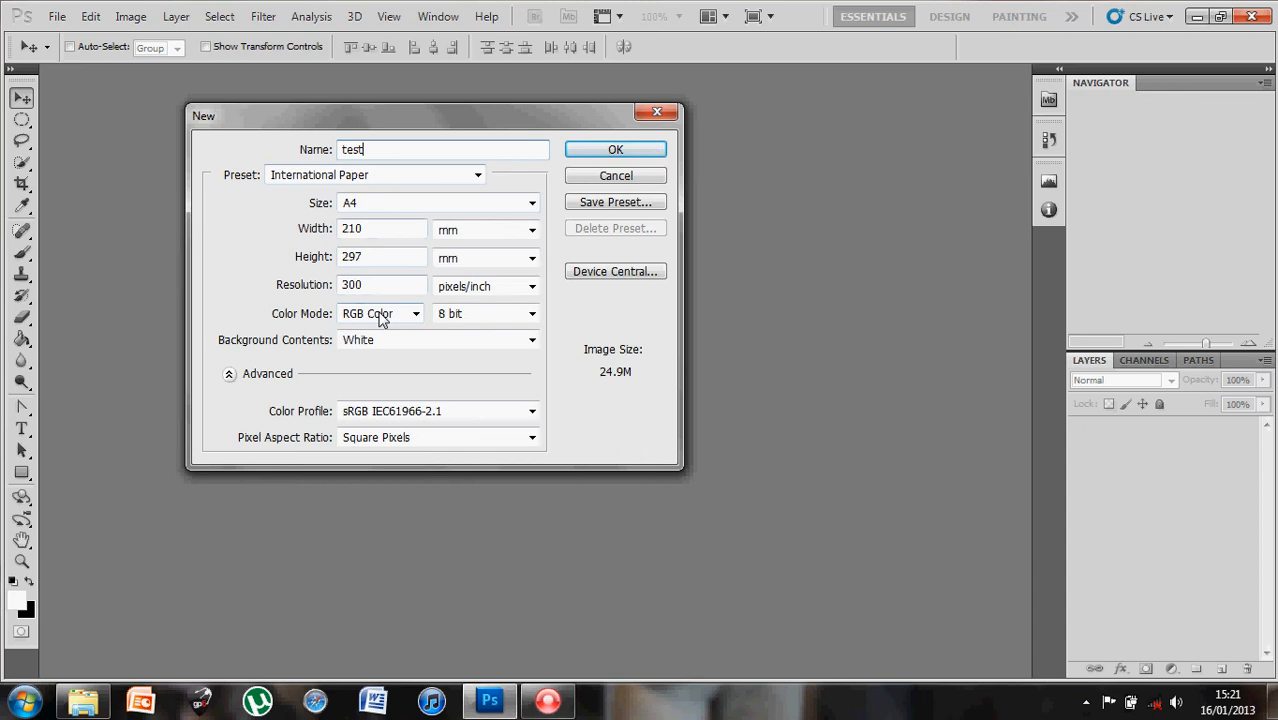
left_click(615, 149)
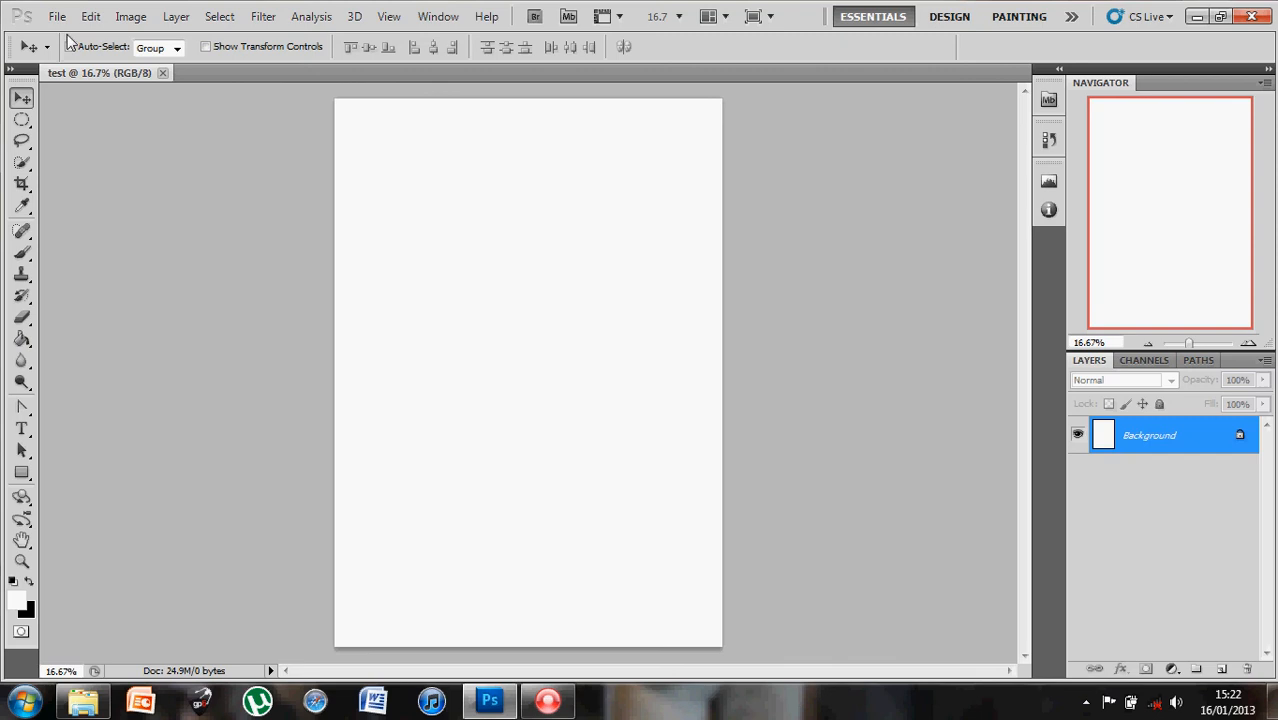
Rotate the test canvas 90° clockwise into landscape orientation.
left_click(131, 16)
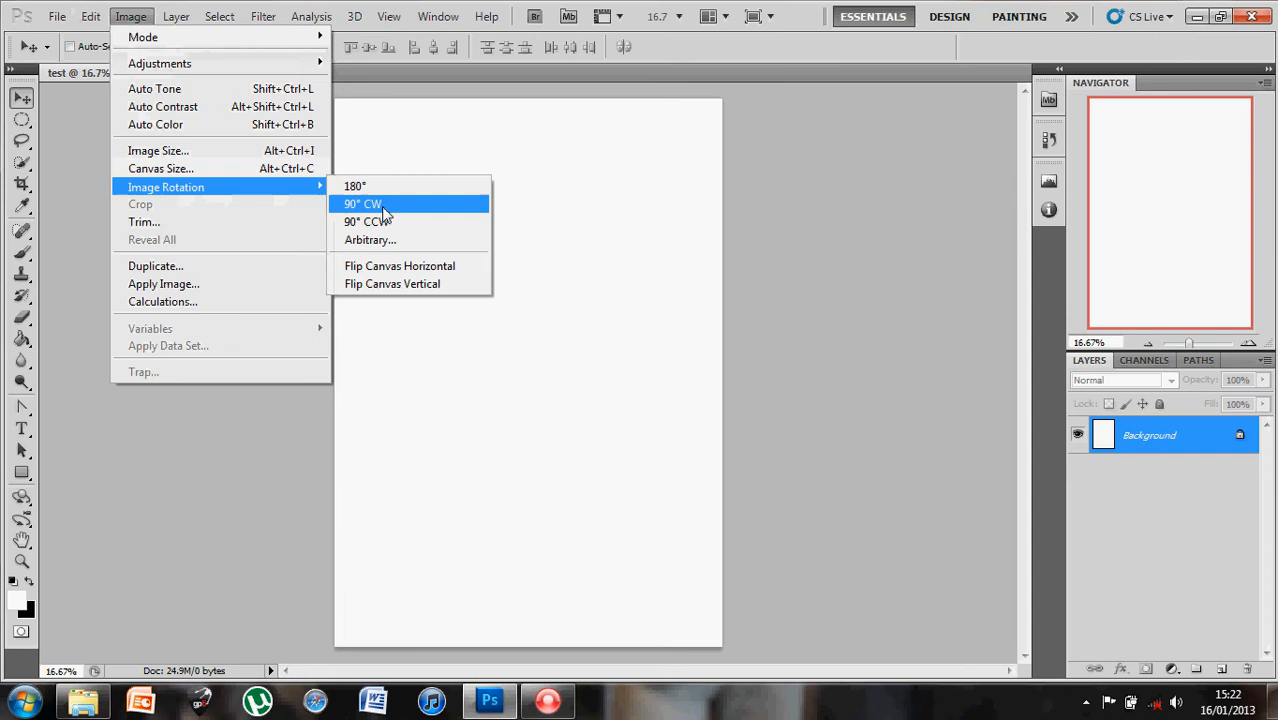
left_click(361, 204)
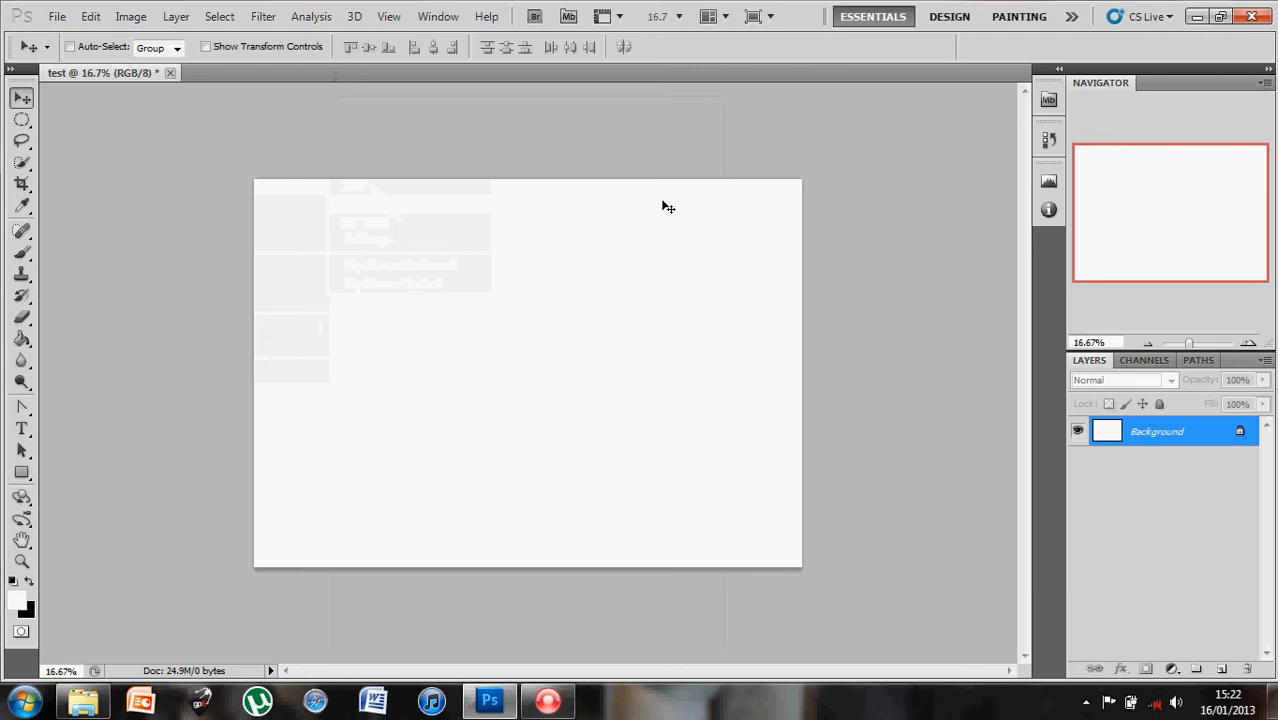
left_click(57, 16)
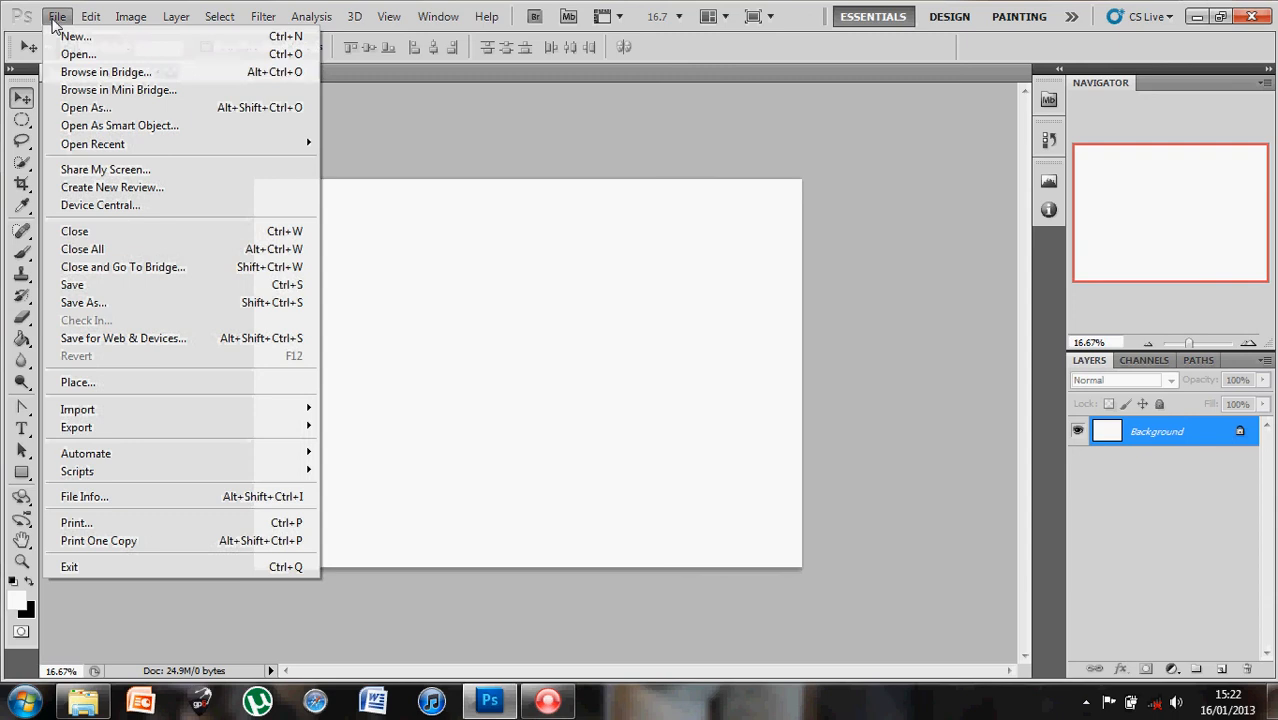
Open the cars, Finding nemo, Monsters inc, ratatouille and the_incredibles images, then return to test.
left_click(78, 54)
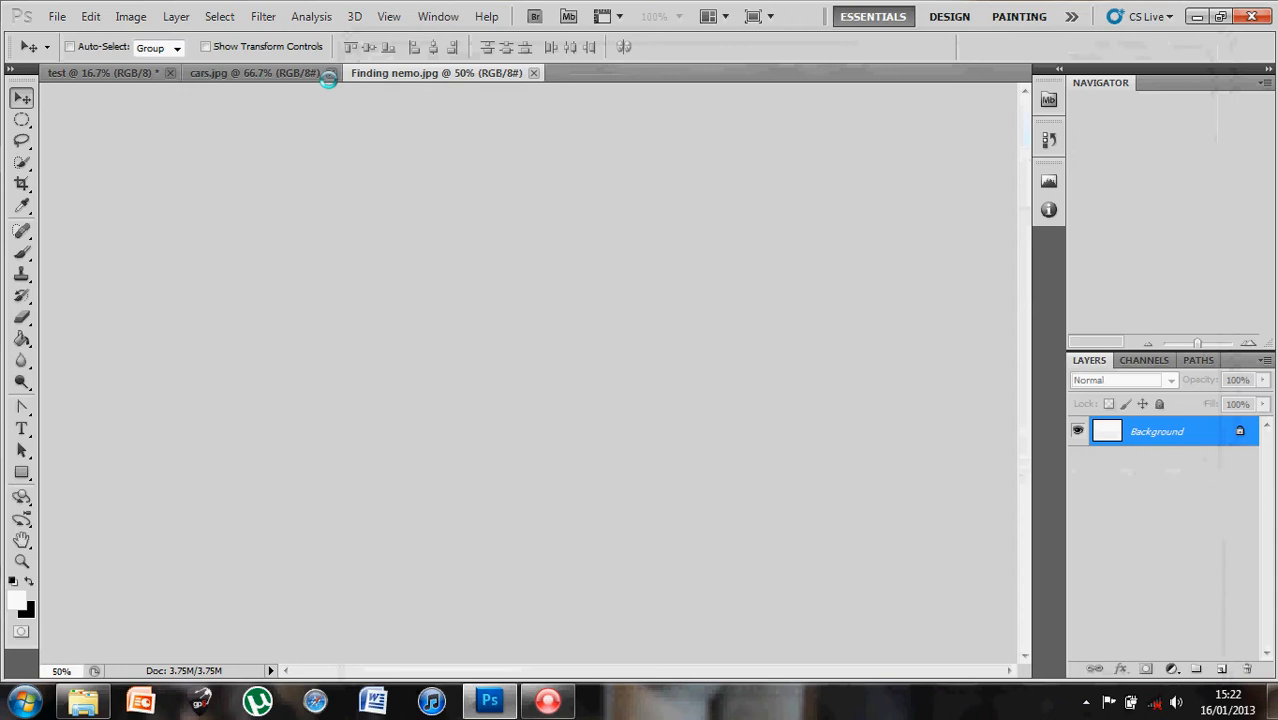
left_click(250, 72)
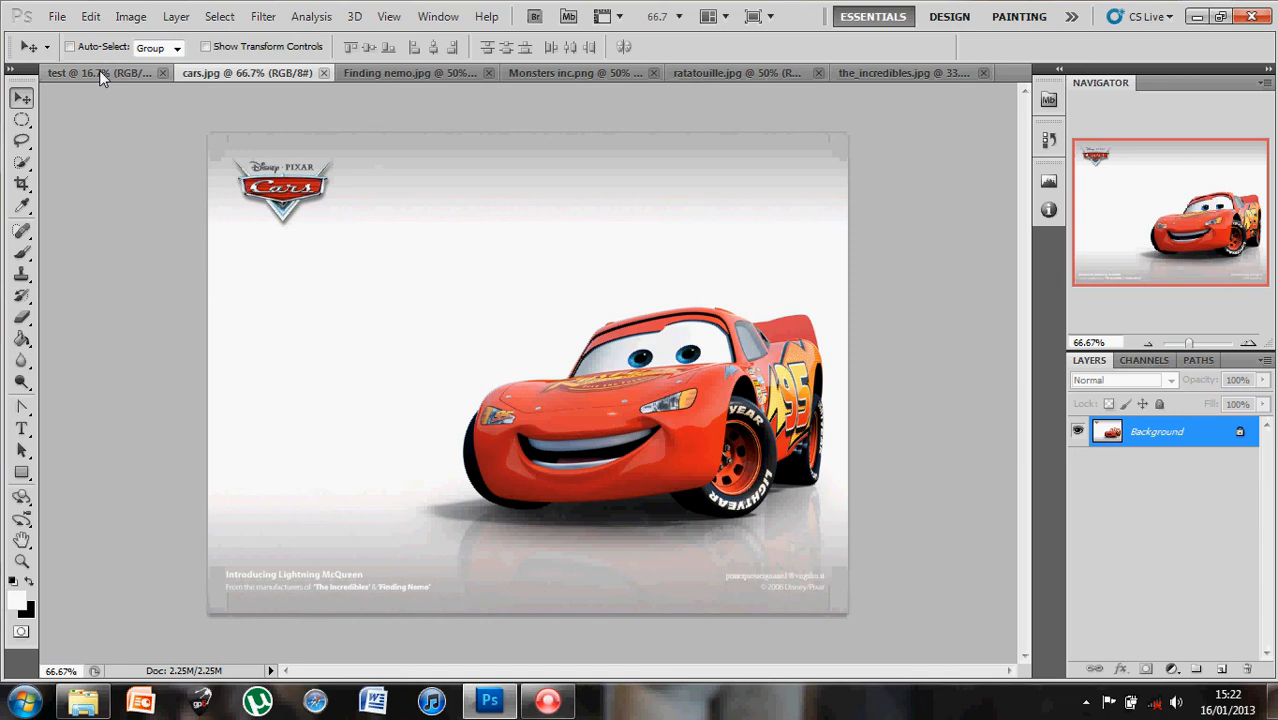
left_click(95, 72)
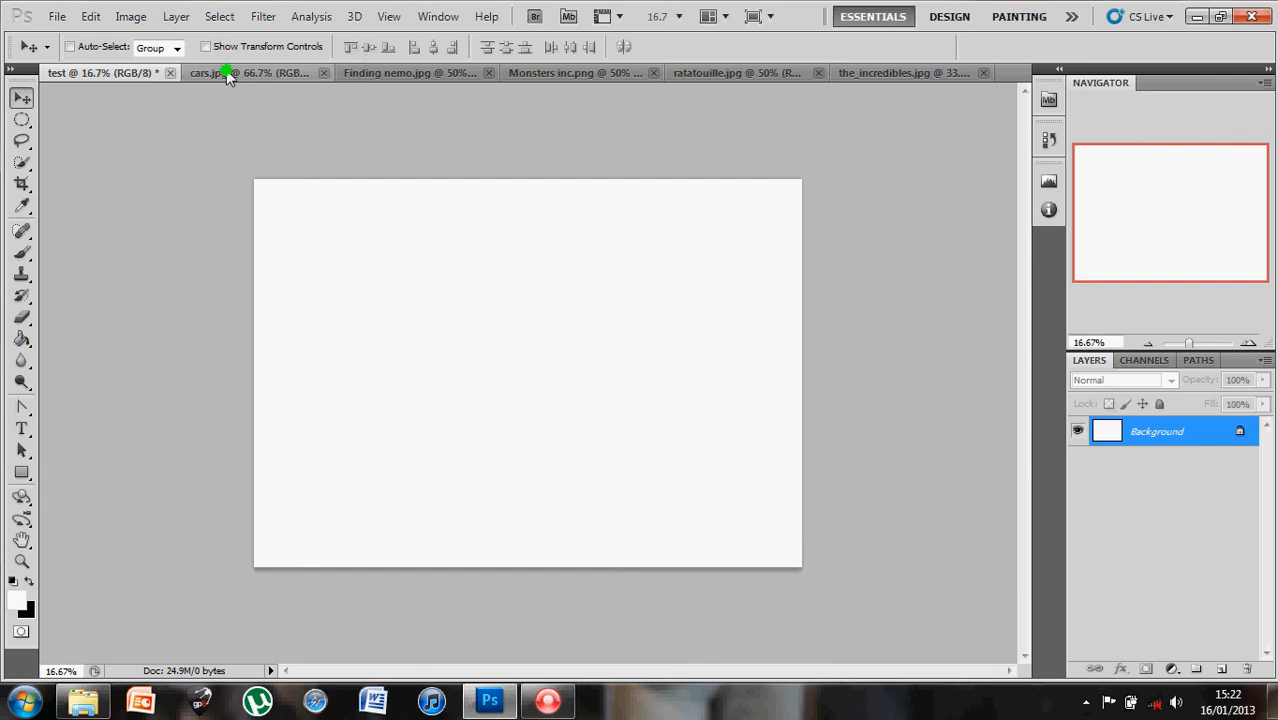
Bring the cars picture into test as a new layer, scaled near the upper left.
left_click(245, 72)
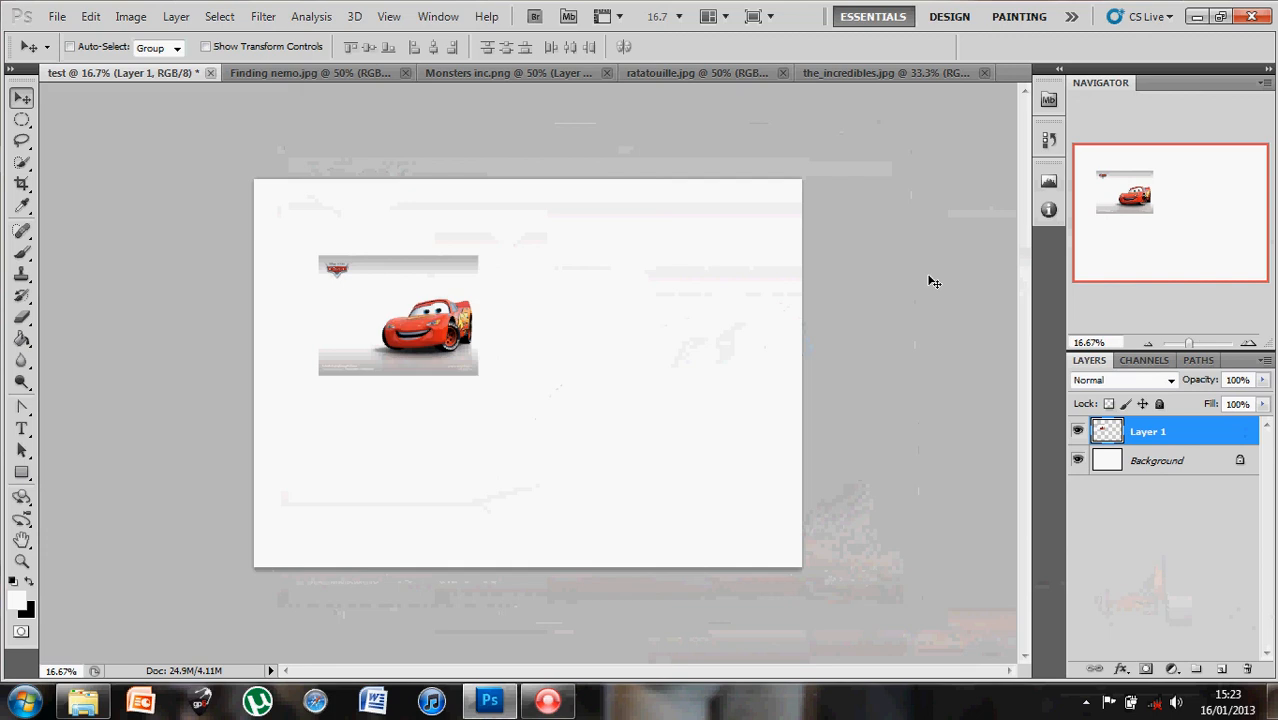
left_click(270, 72)
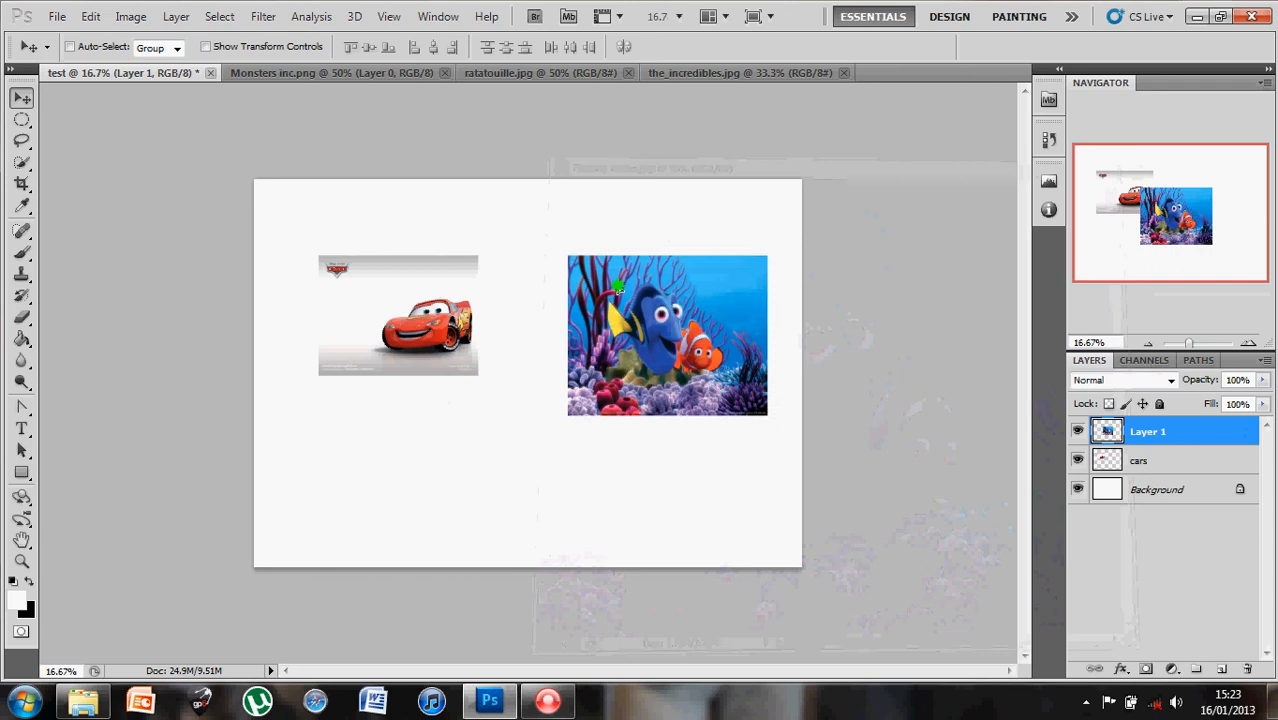
Drag the Finding nemo picture into test, positioned to the right of the car.
left_click_drag(667, 335, 605, 305)
type("nemo")
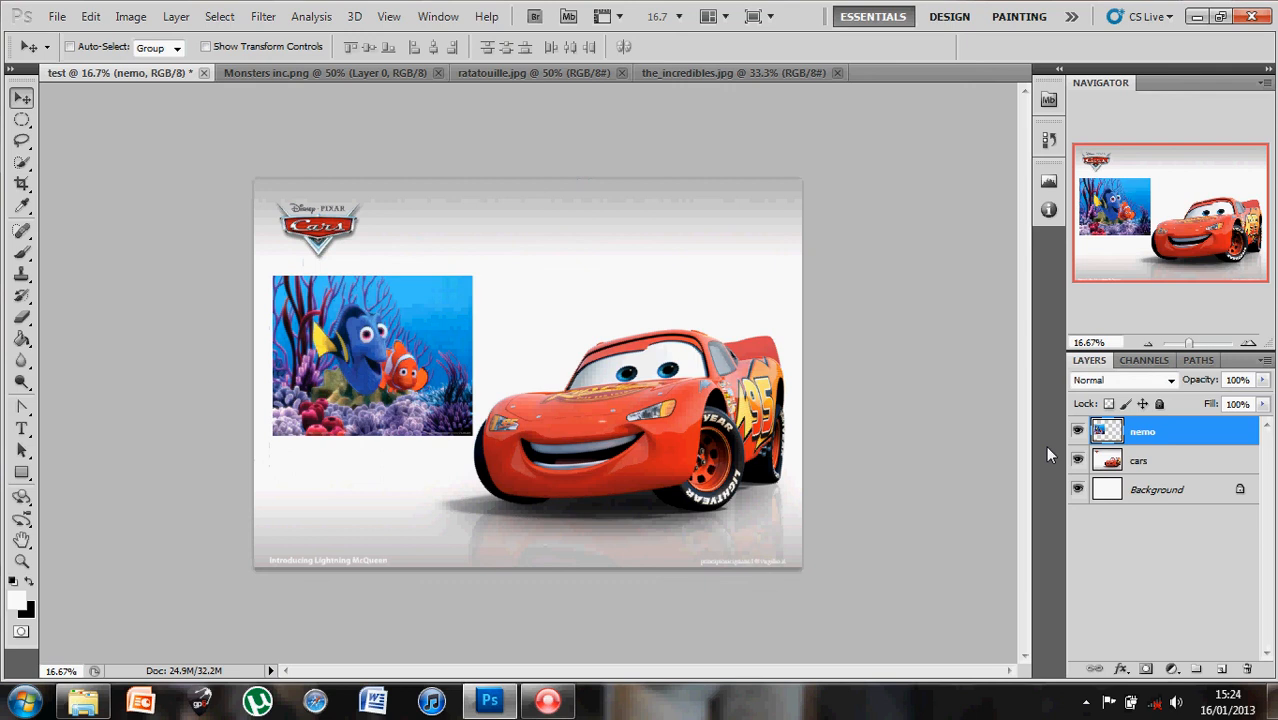
Switch to the Monsters inc picture's document.
left_click(330, 72)
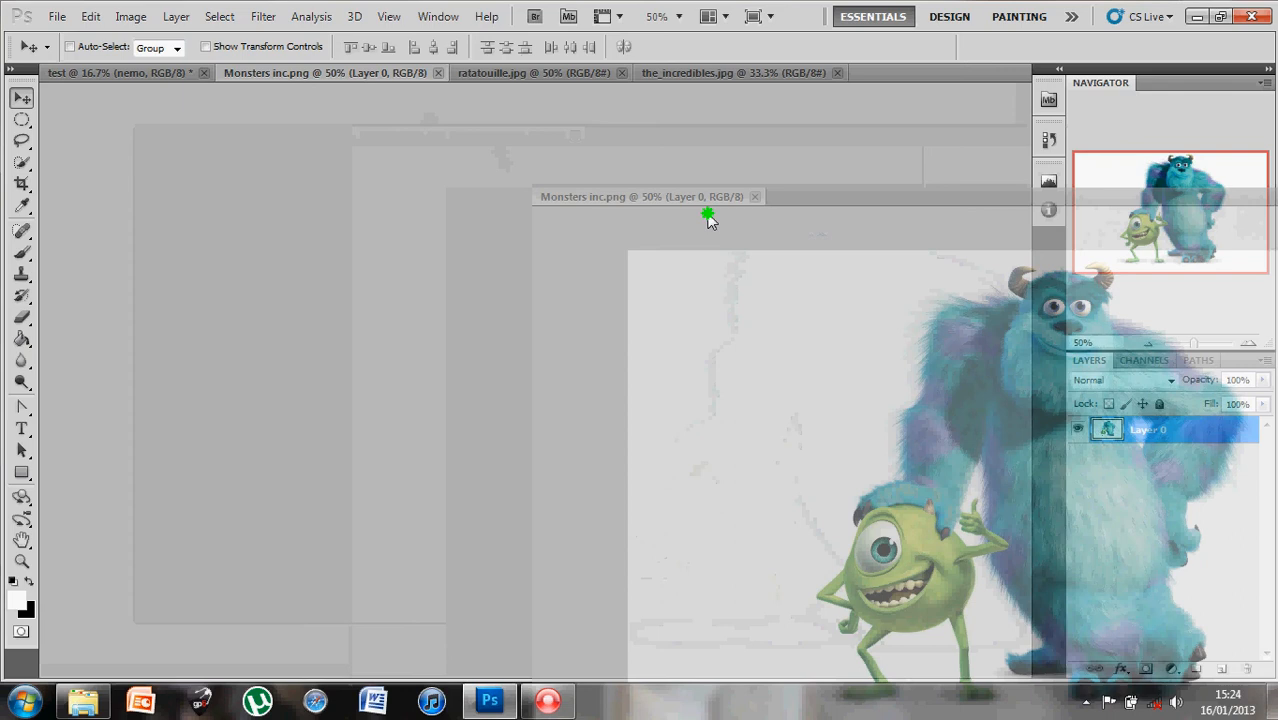